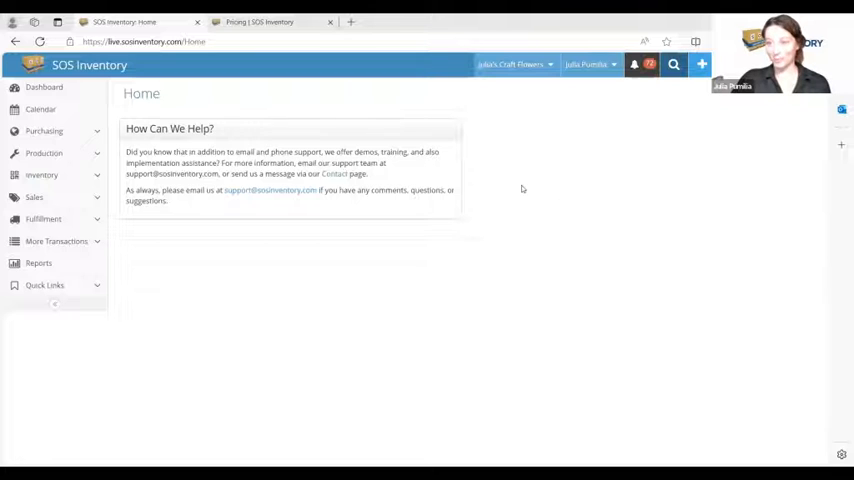
Step: Switch to the SOS Inventory pricing tab and view the Companion, Plus and Pro plans
left_click(259, 22)
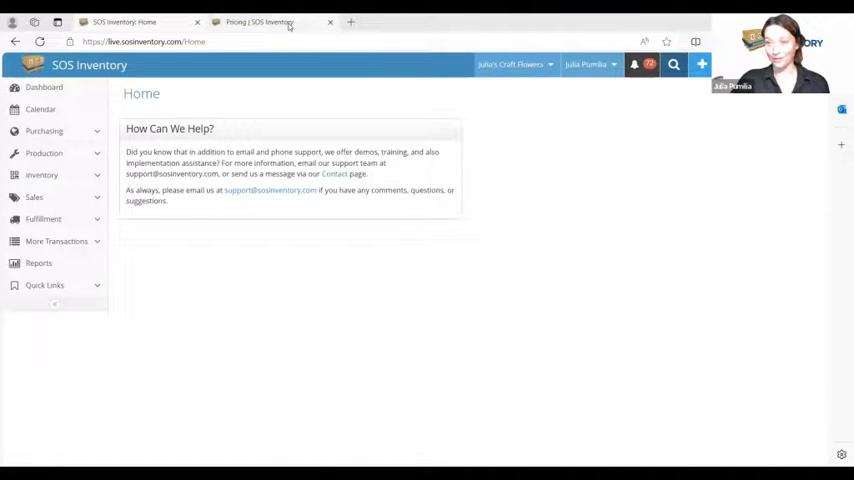
left_click(260, 22)
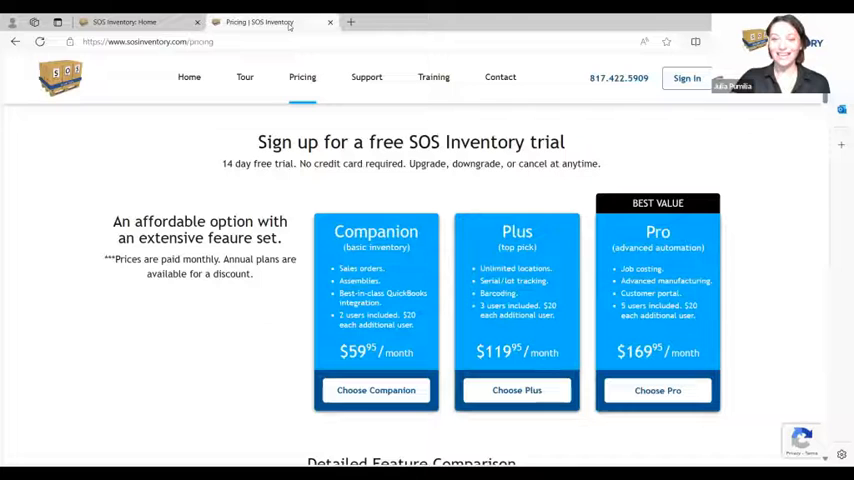
mouse_move(543, 179)
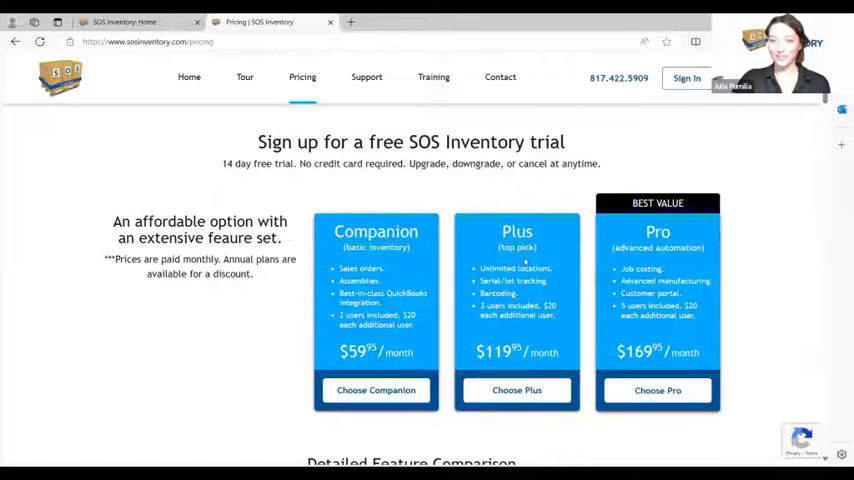
scroll("down", 3)
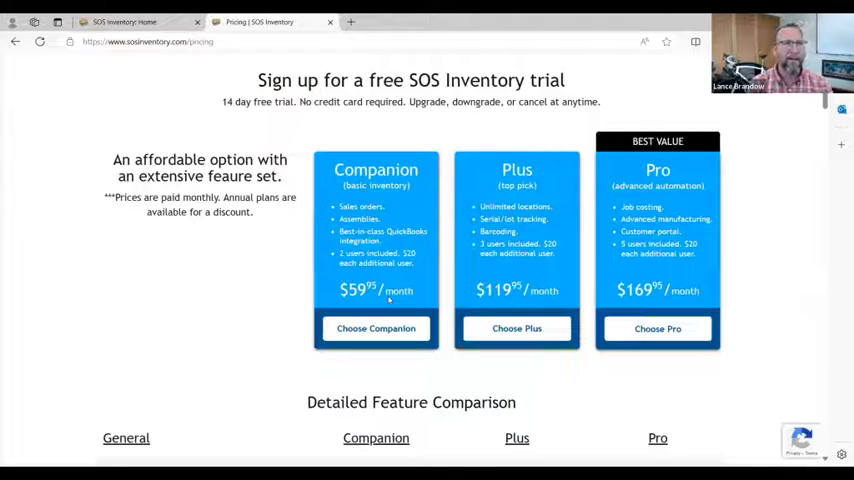
Step: Return to Home, expand the Sales sidebar section, and bring up the quick-create menu
left_click(120, 21)
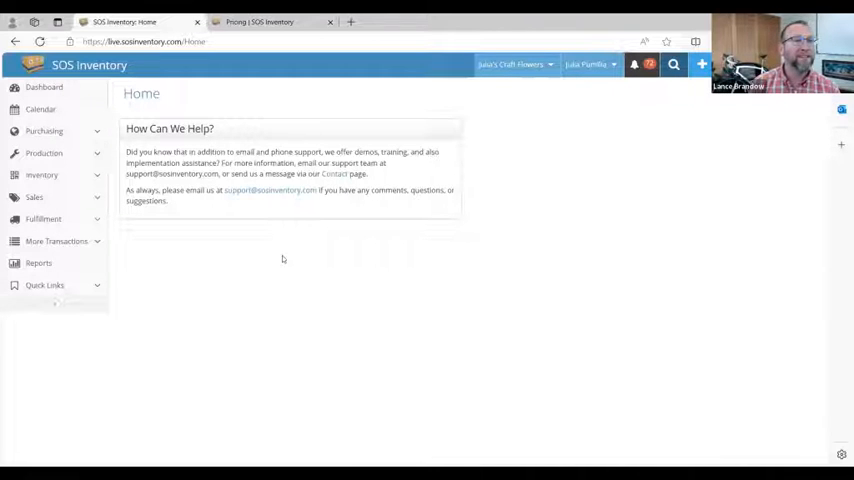
mouse_move(292, 263)
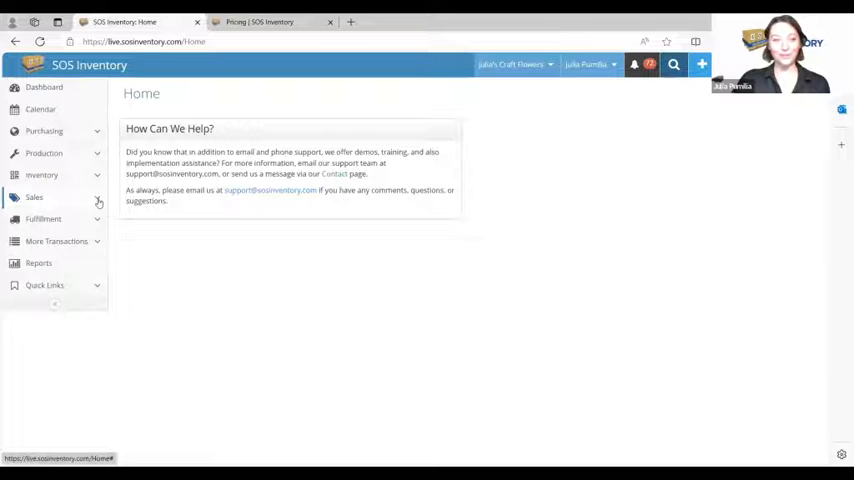
left_click(34, 197)
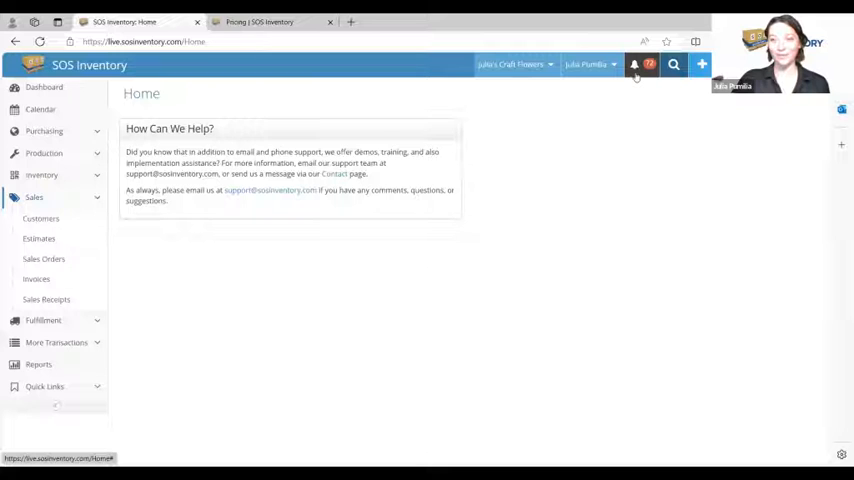
left_click(701, 65)
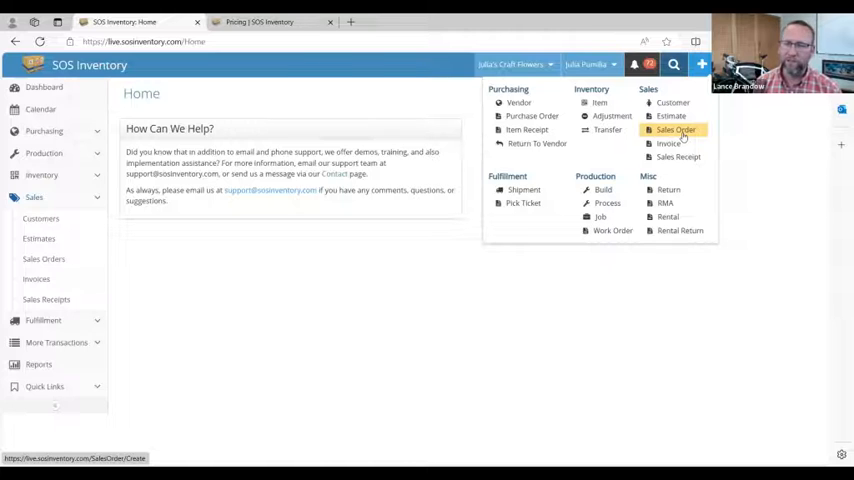
Step: Save a Julia Test Customer sales order with Clear small vase and Lg. Red Rose lines, totaling 24.00
left_click(676, 130)
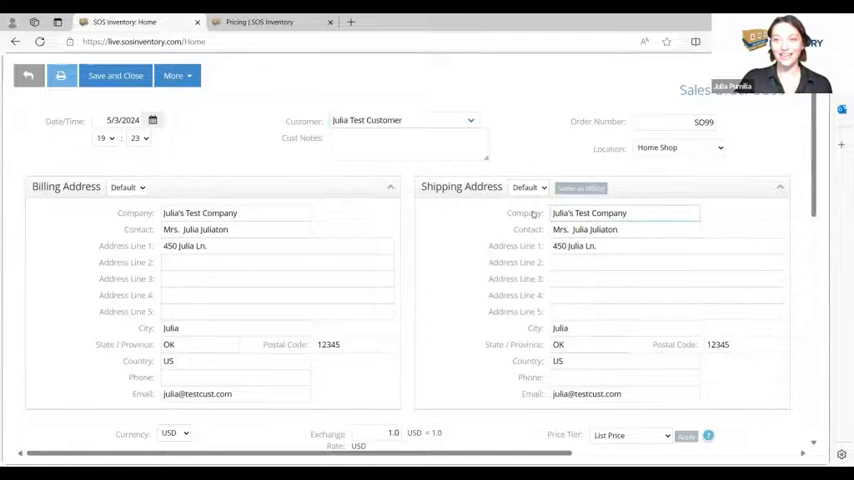
scroll("down", 3)
type("clear")
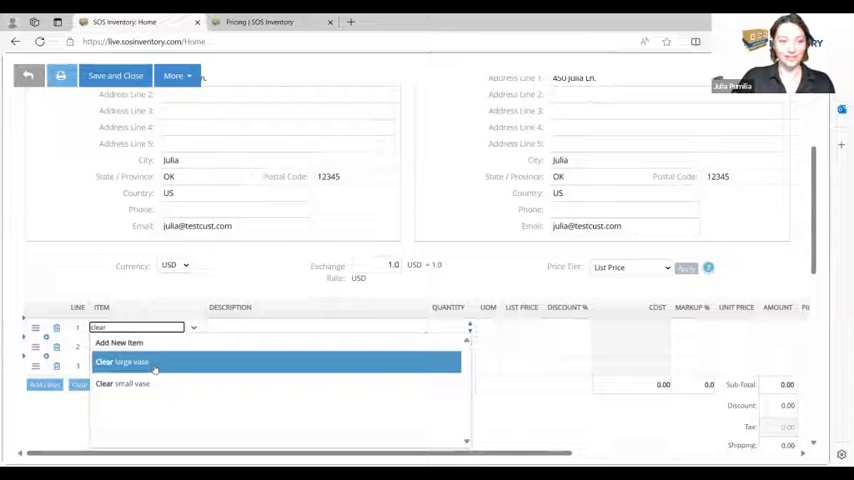
left_click(122, 384)
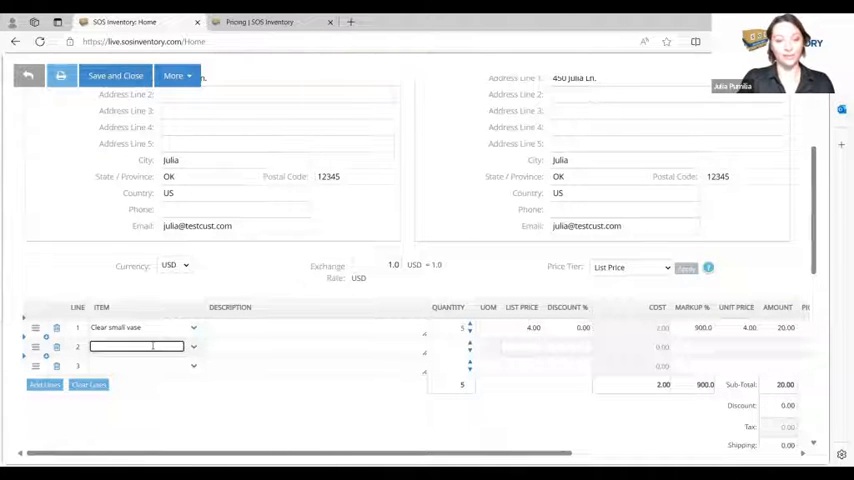
type("red")
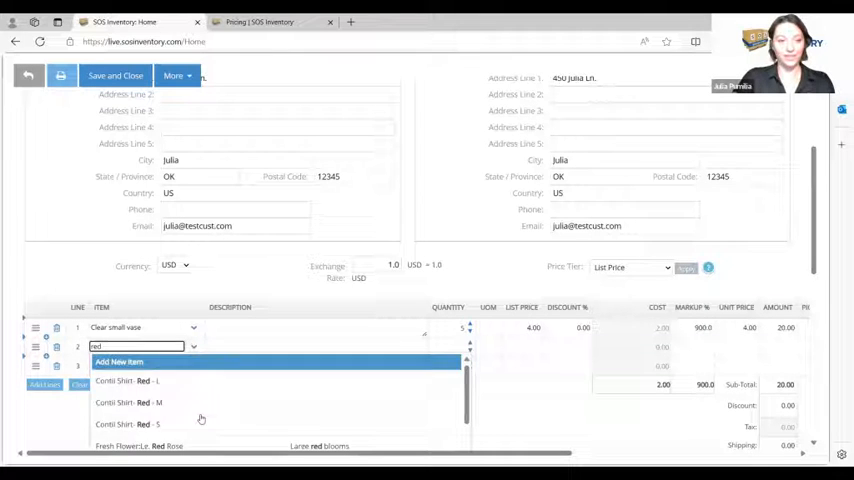
left_click(138, 446)
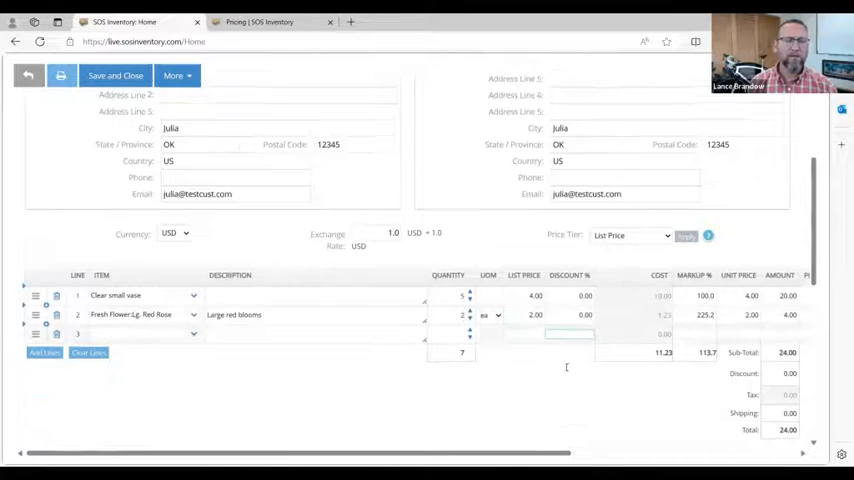
scroll("down", 3)
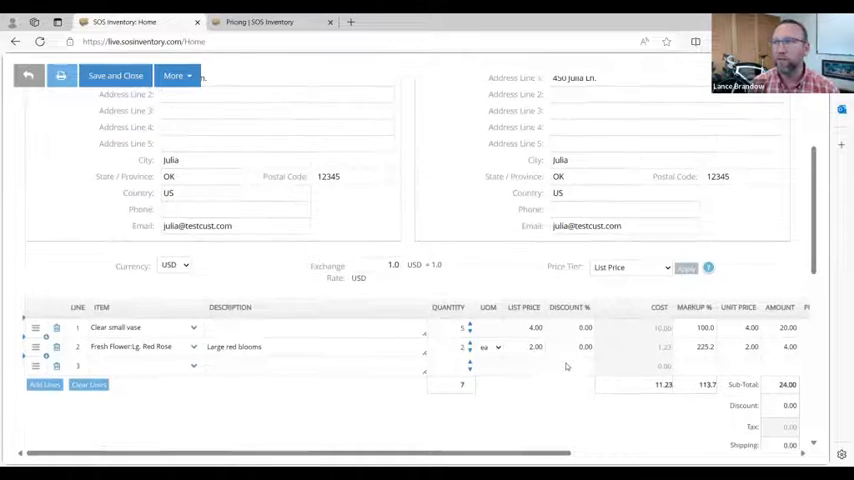
left_click(115, 75)
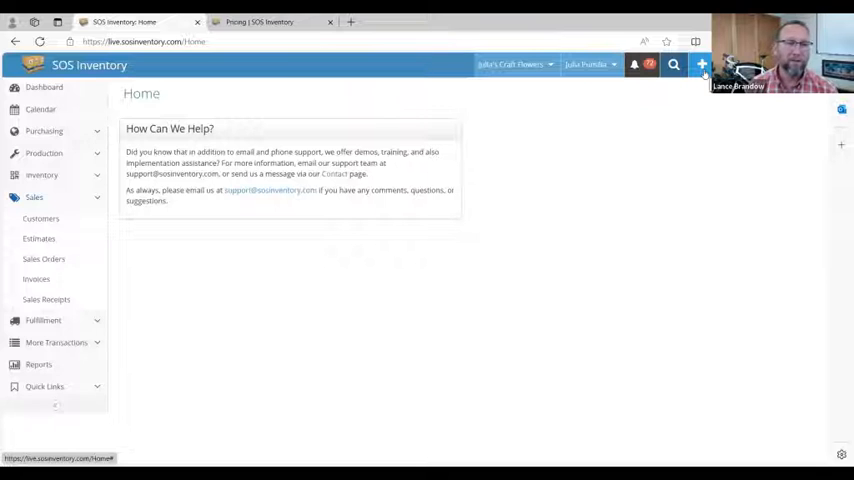
Step: Save work order 93 with CartAssembly1, CartAssembly2 and CartAssemblyFinished, linked to Julia Test Customer's SO39
left_click(702, 64)
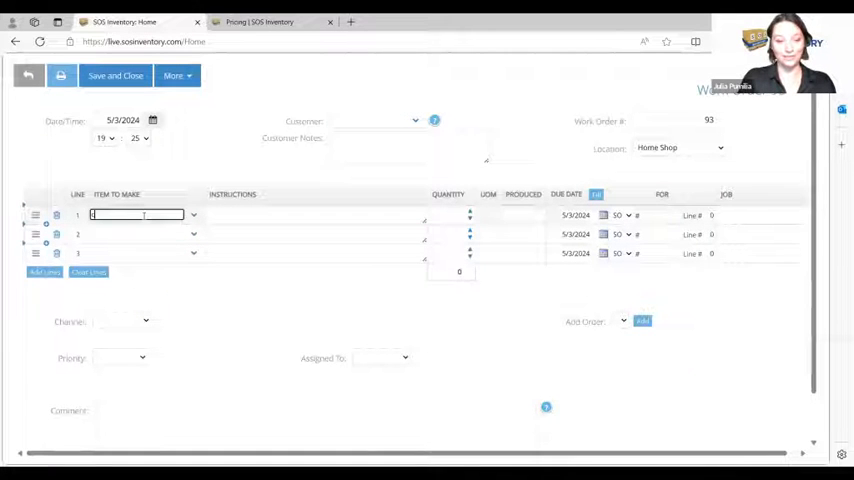
type("CartAssembly1")
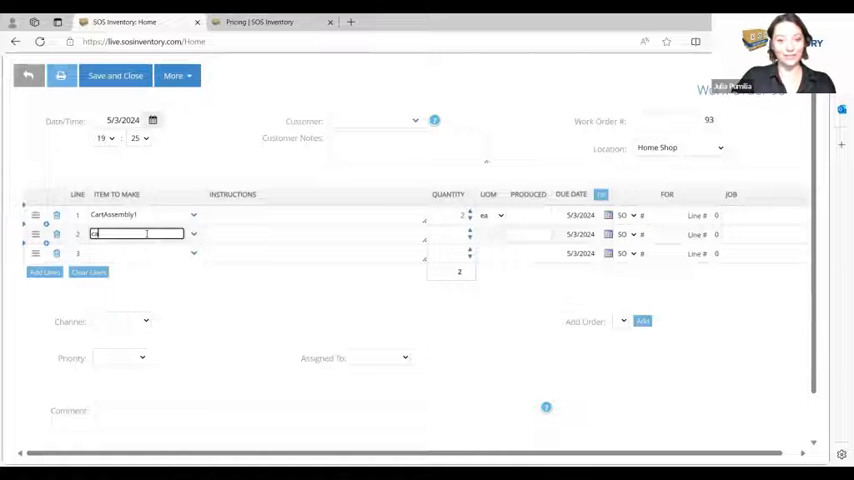
type("CartAssembly2")
left_click(144, 252)
type("CartAssemblyFinished")
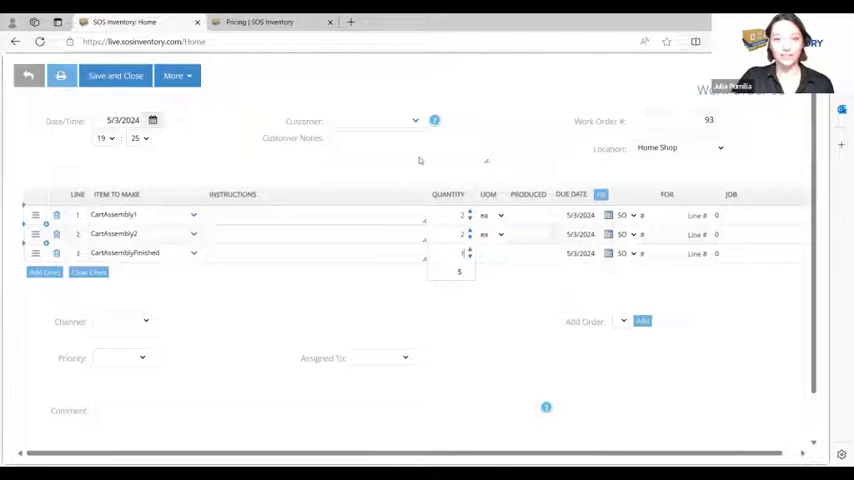
left_click(375, 121)
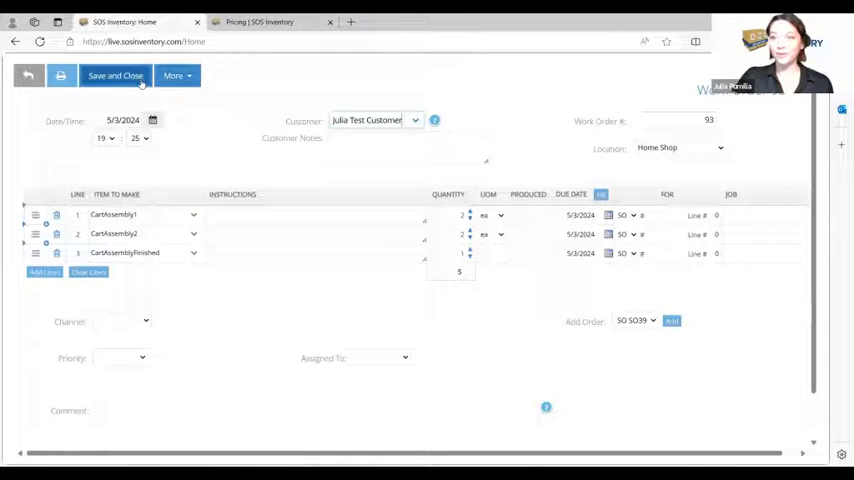
left_click(115, 75)
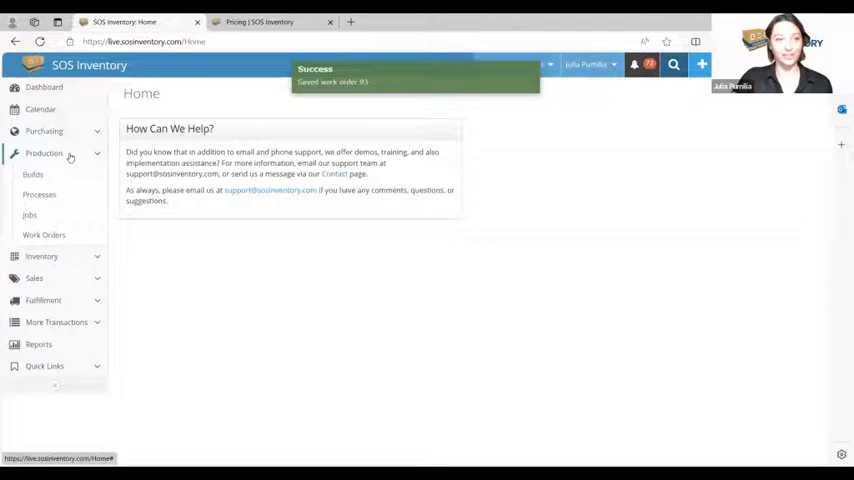
Step: Check work order 93's actions, then view the Reorder List showing Ghost Orchid from Flower Wholesale AL
left_click(44, 235)
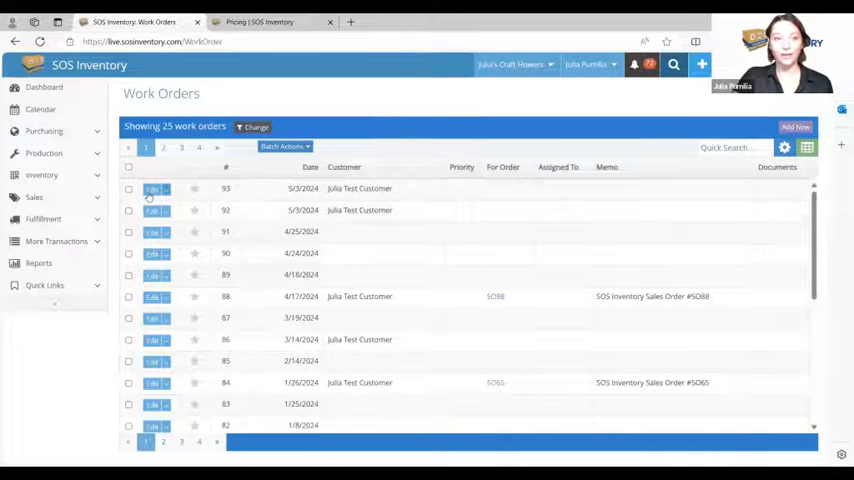
left_click(165, 189)
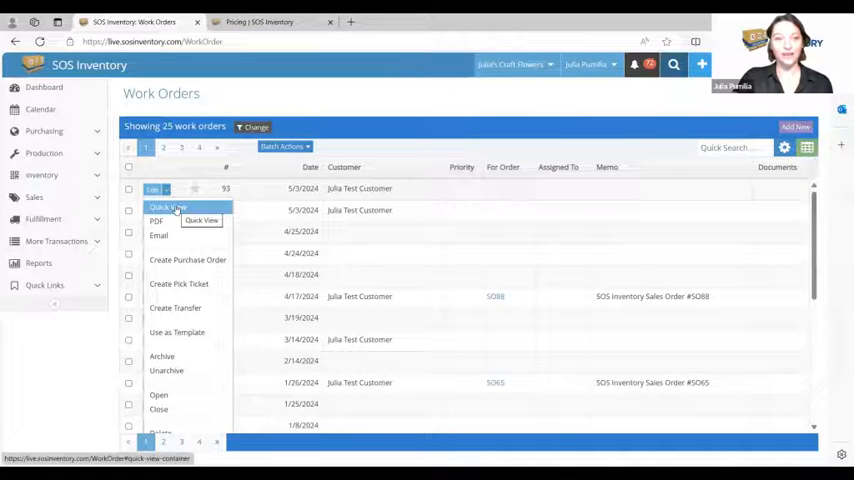
left_click(168, 207)
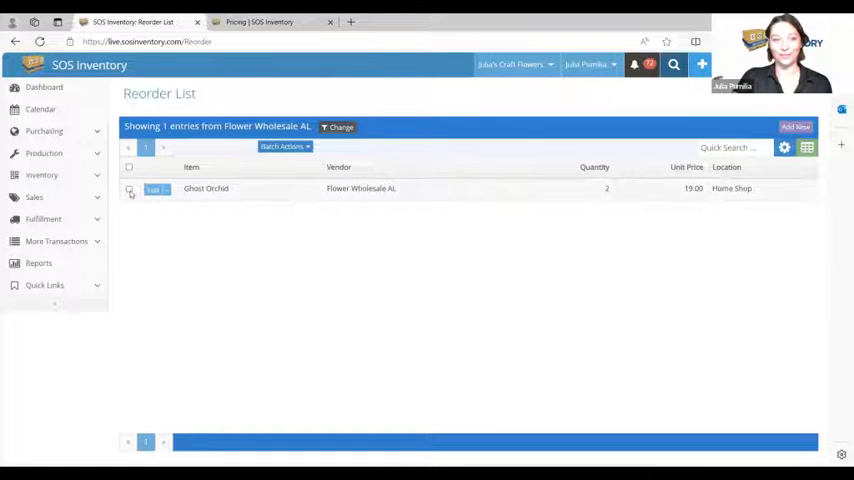
Step: Generate purchase order 219 from the Ghost Orchid reorder entry and confirm it is Open
left_click(128, 189)
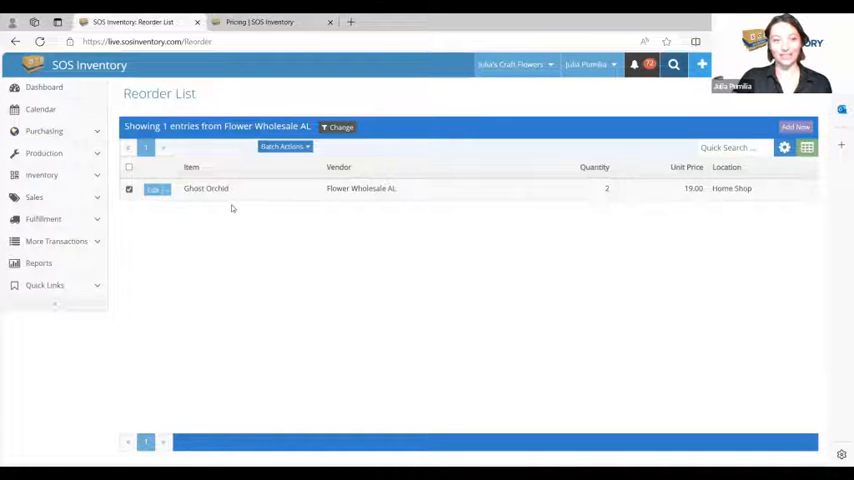
left_click(284, 147)
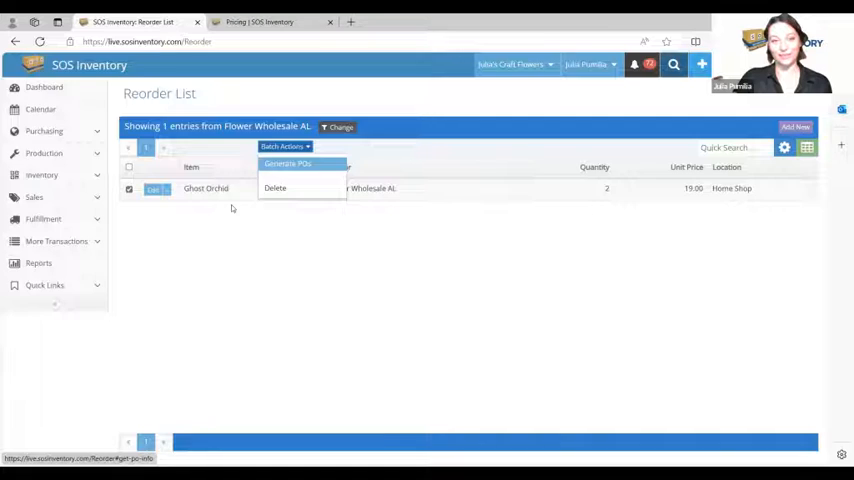
left_click(288, 164)
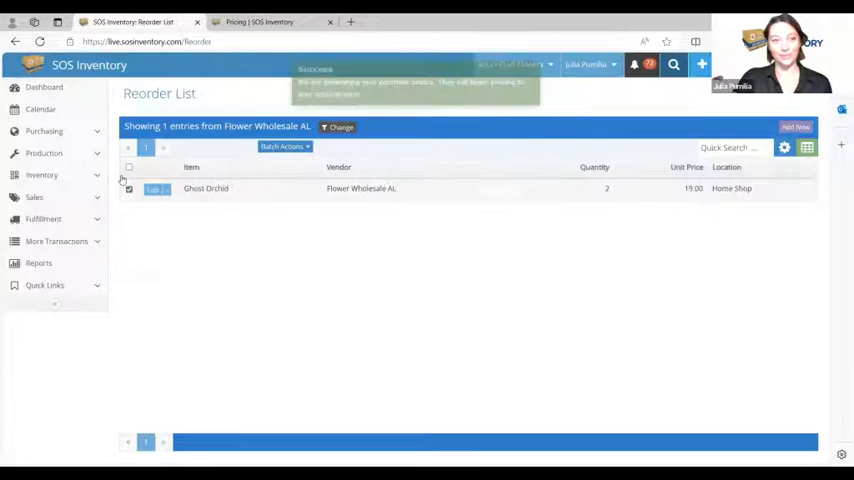
left_click(44, 131)
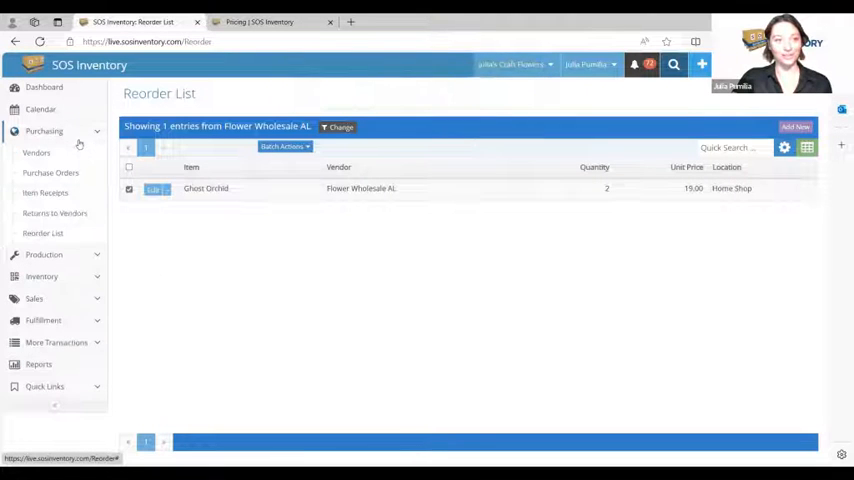
left_click(50, 172)
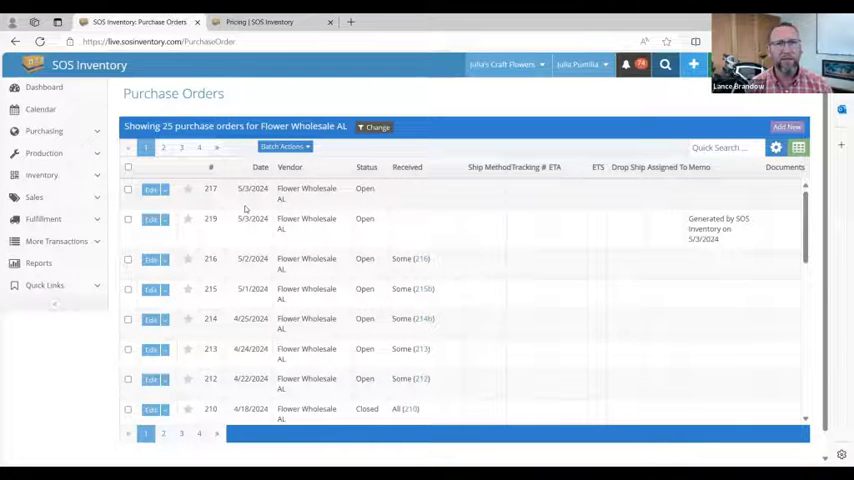
Step: Show purchase order 217's actions, such as email, approve, receive and create invoice
left_click(164, 189)
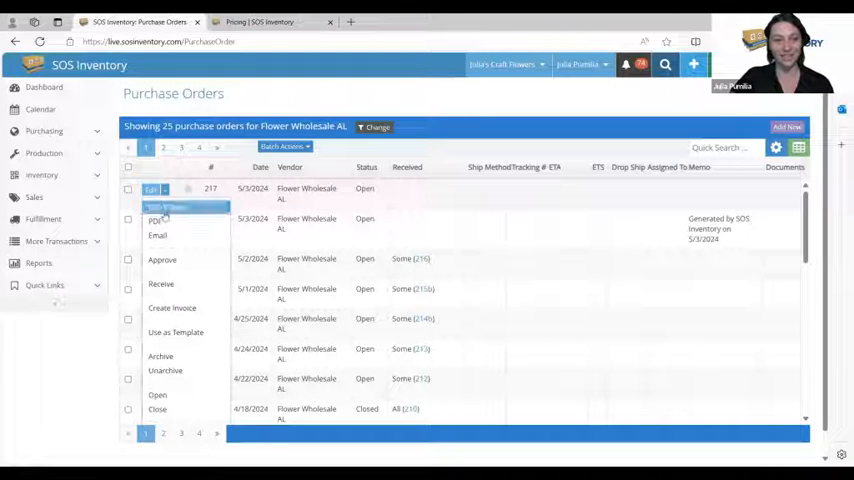
mouse_move(161, 284)
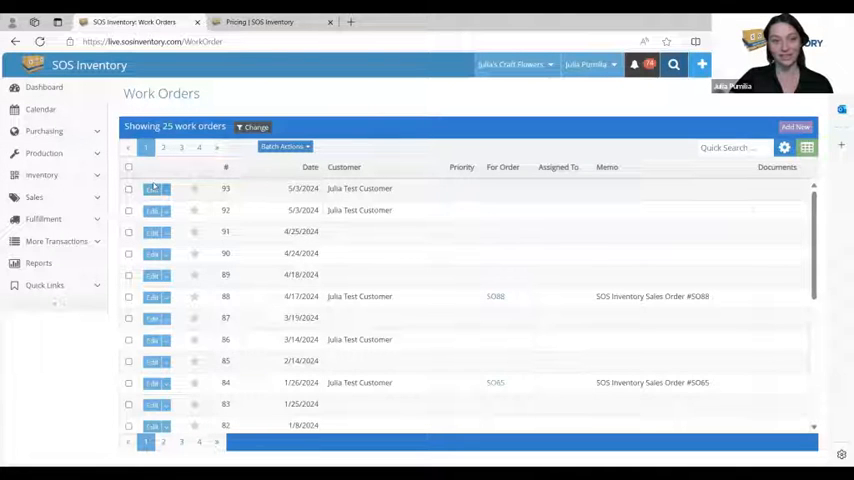
Step: Check work order 93's actions, then view the 25 sales orders with SO99 on top
left_click(157, 189)
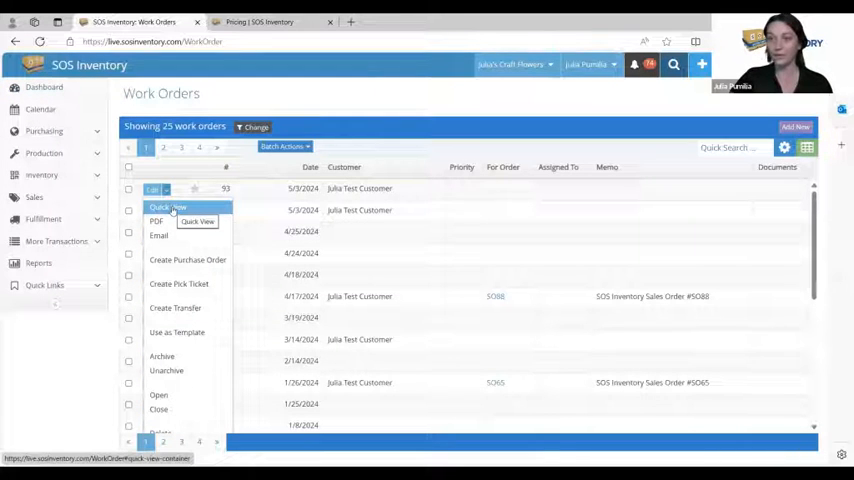
left_click(167, 207)
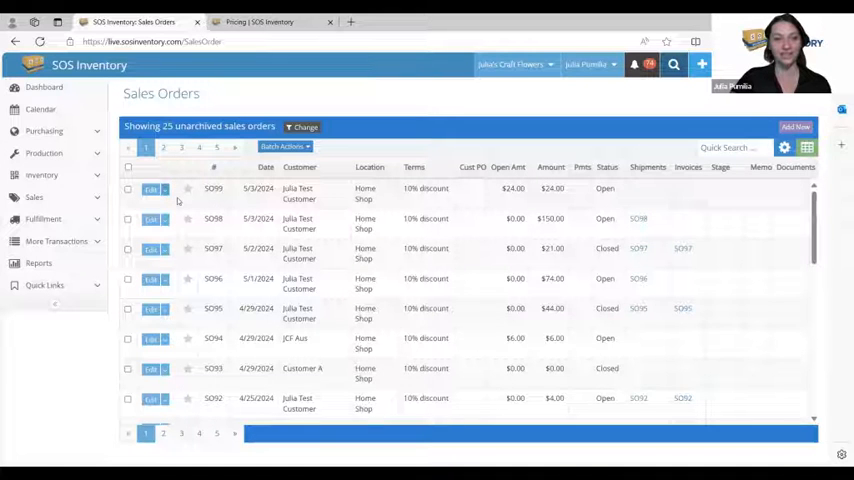
Step: Save a shipment for SO99's small vase and red roses, then Quick View SO99
left_click(164, 188)
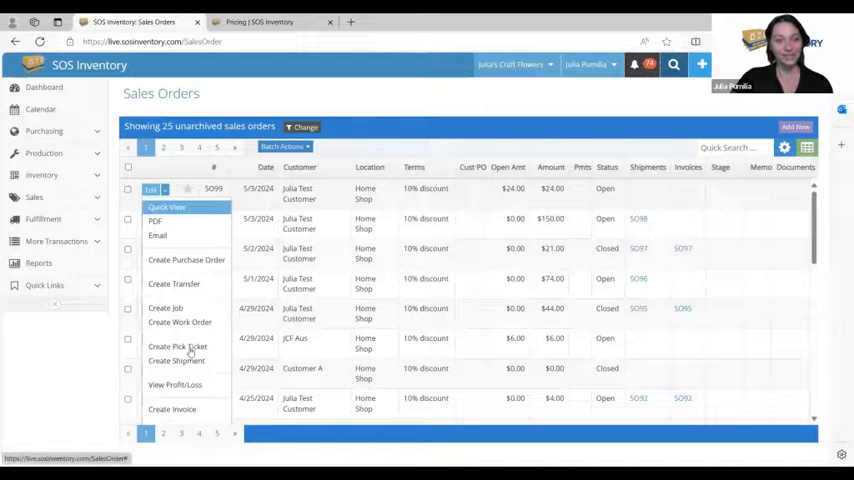
mouse_move(177, 347)
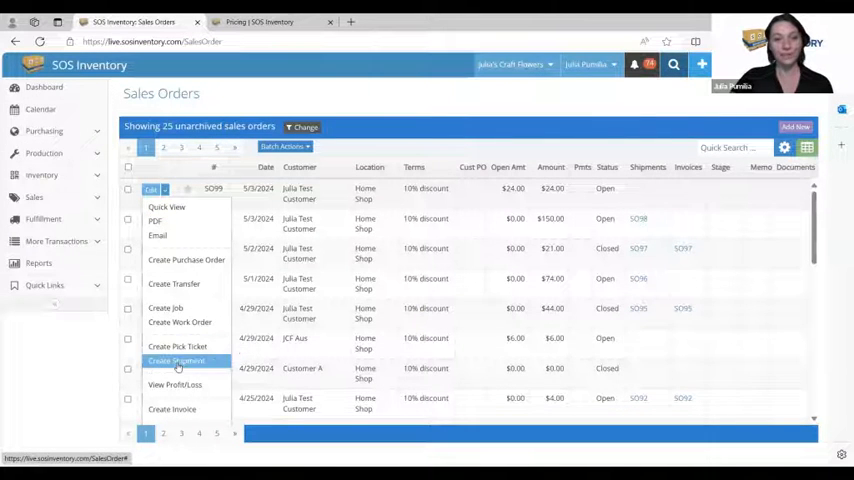
mouse_move(177, 360)
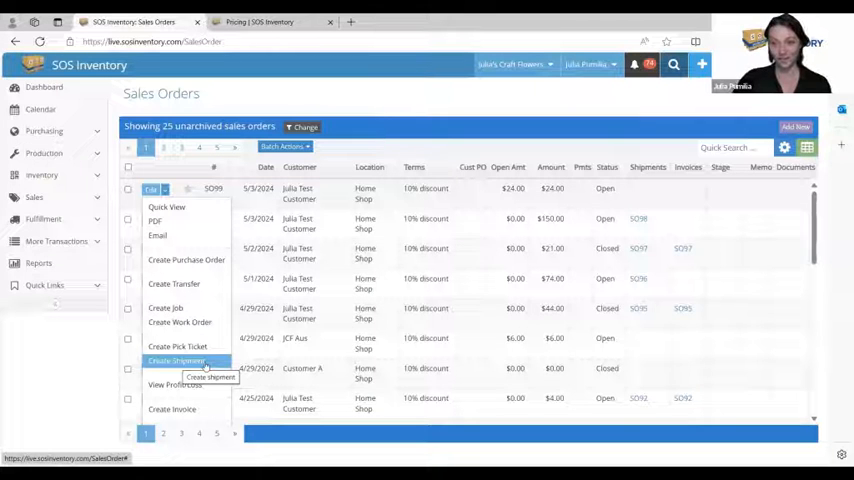
left_click(176, 361)
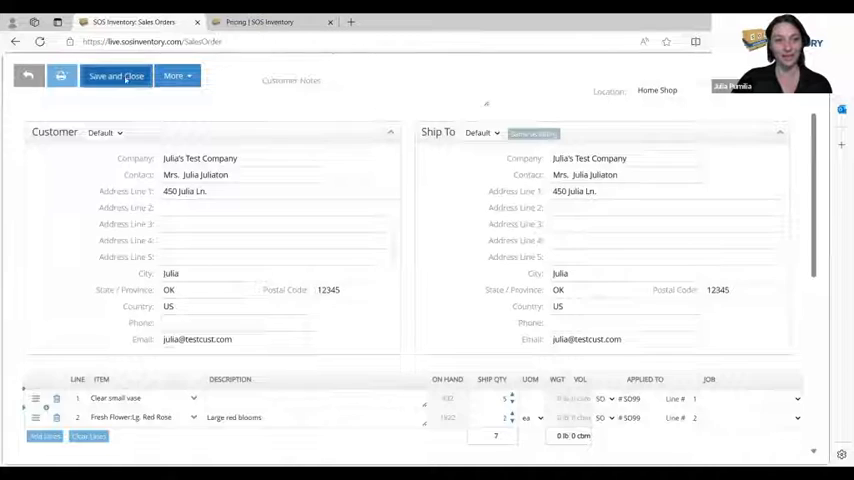
left_click(115, 75)
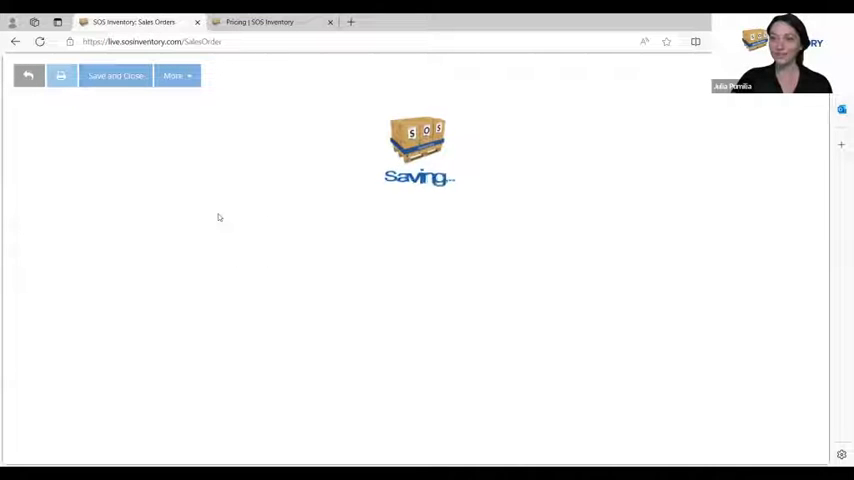
left_click(115, 75)
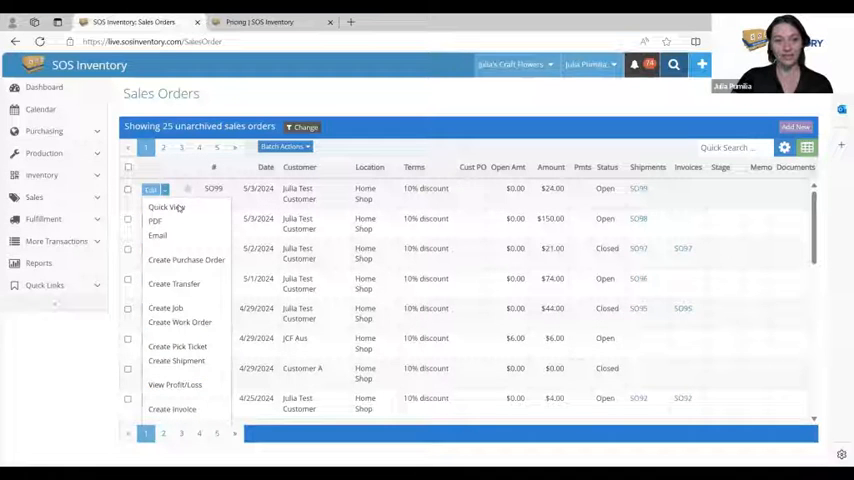
left_click(168, 207)
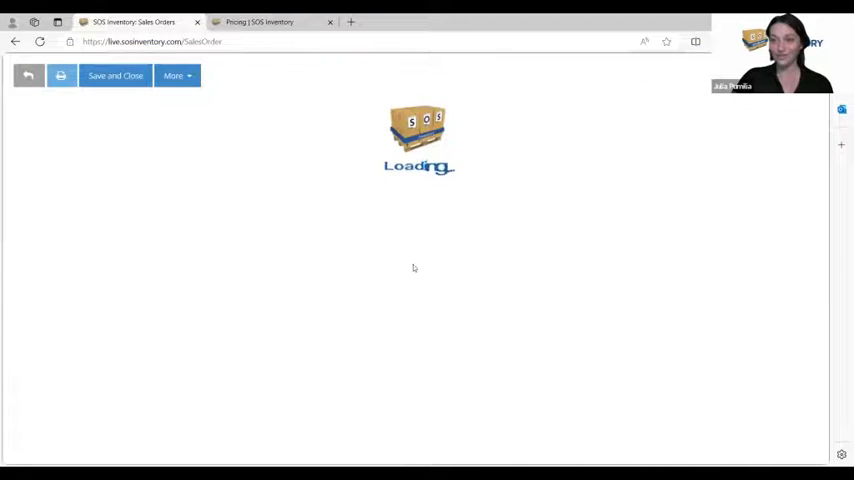